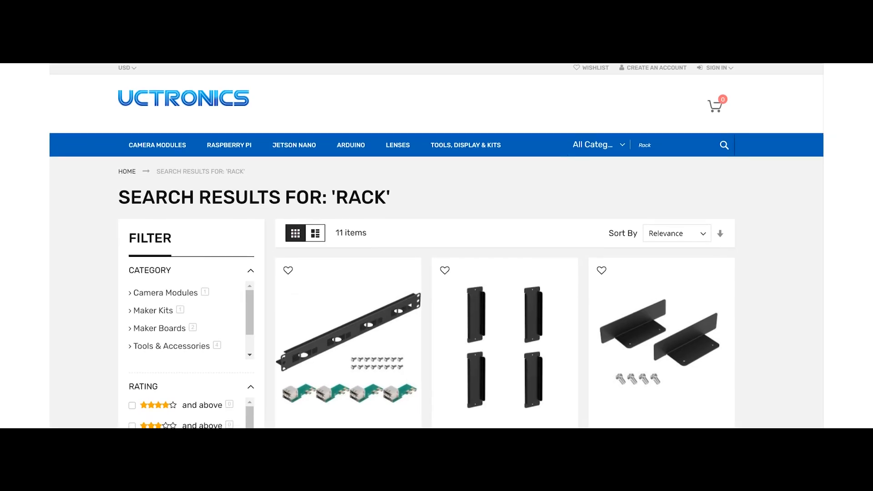
# - Scroll through the 11 'rack' search results to view rack mounts, covers and mounting plates
pyautogui.scroll(-3)
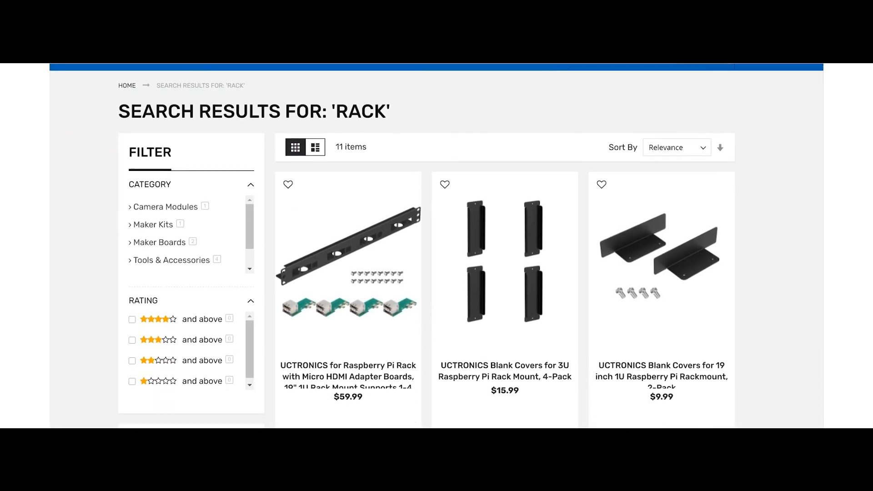
pyautogui.scroll(-3)
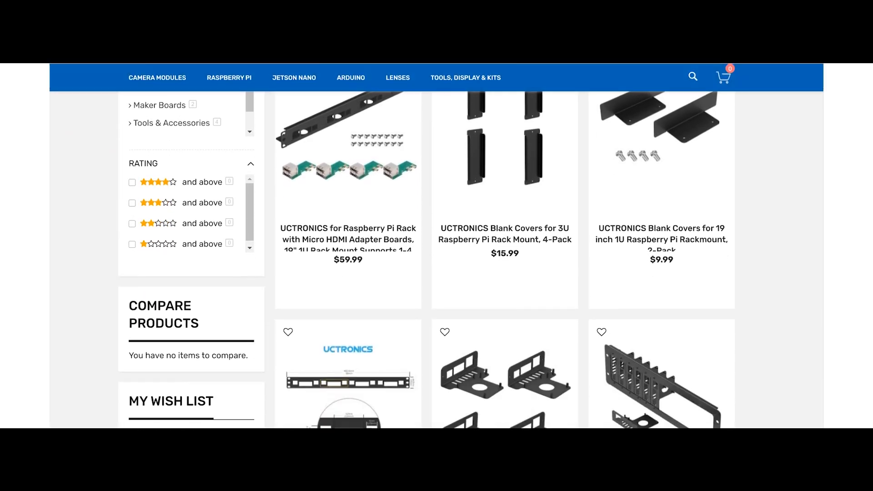
pyautogui.scroll(-3)
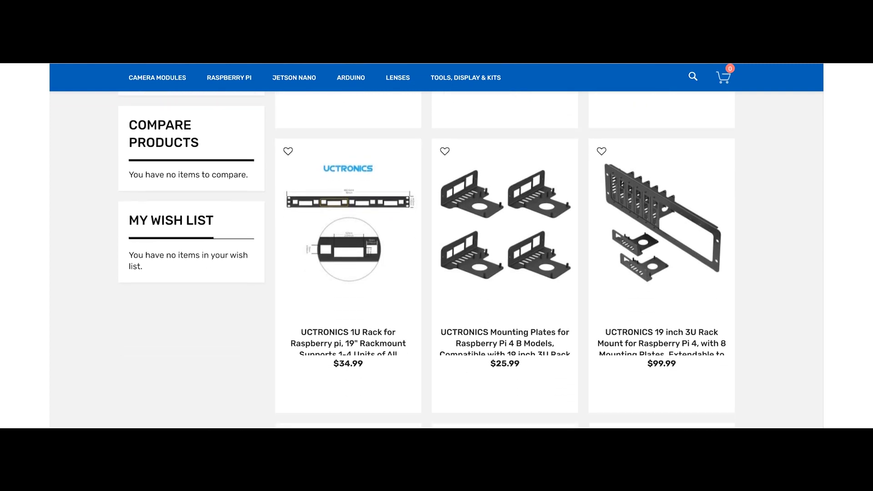
pyautogui.scroll(-3)
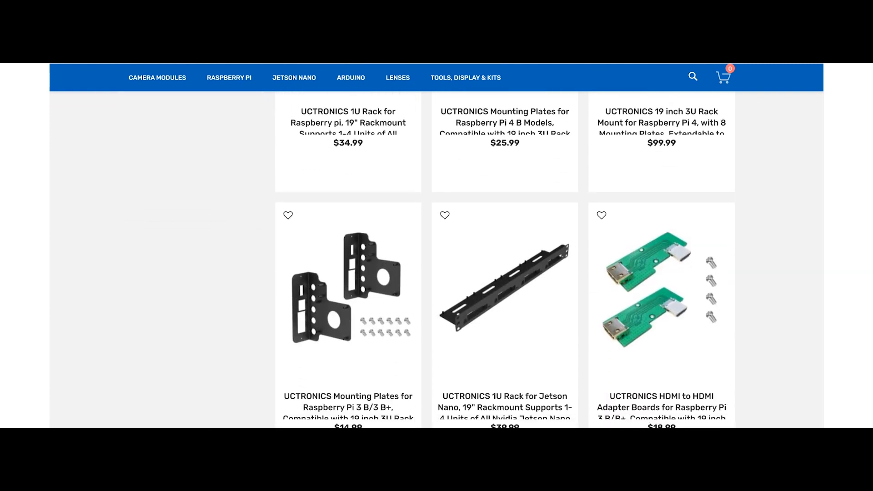
pyautogui.scroll(-3)
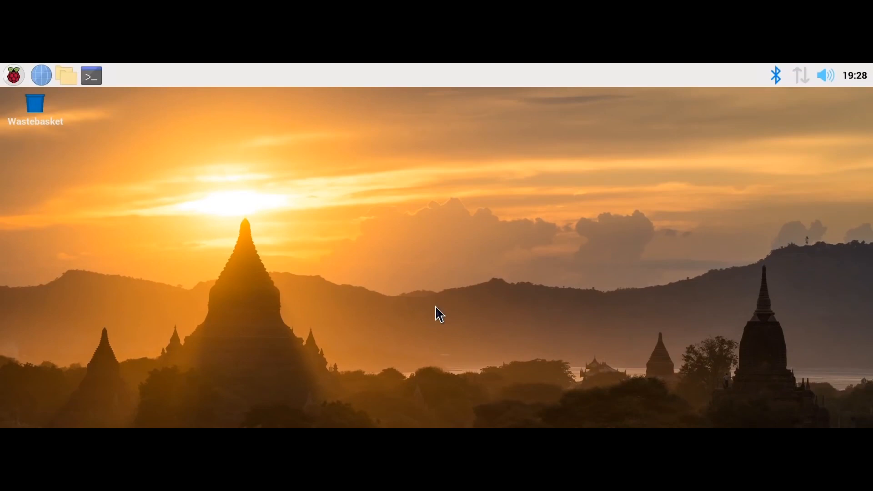
# - Launch Chromium and reach the Raspberry Pi OS page listing 32-bit desktop images
pyautogui.click(41, 75)
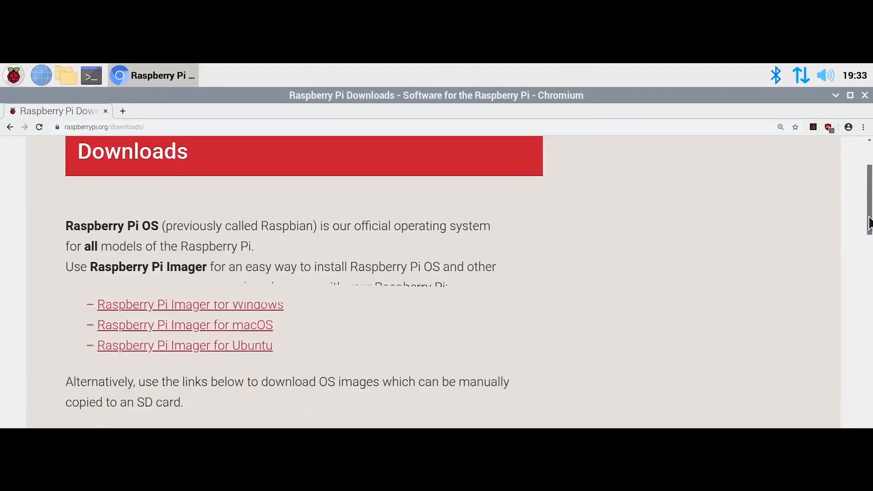
pyautogui.scroll(-3)
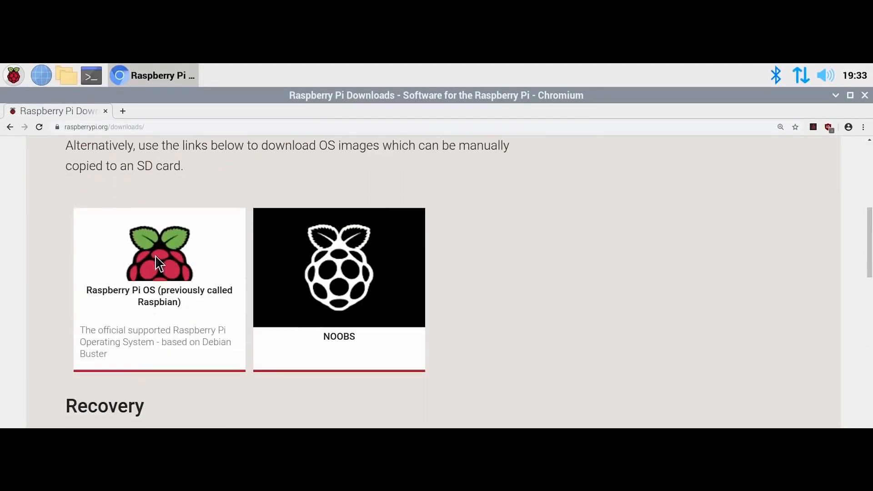
pyautogui.click(158, 252)
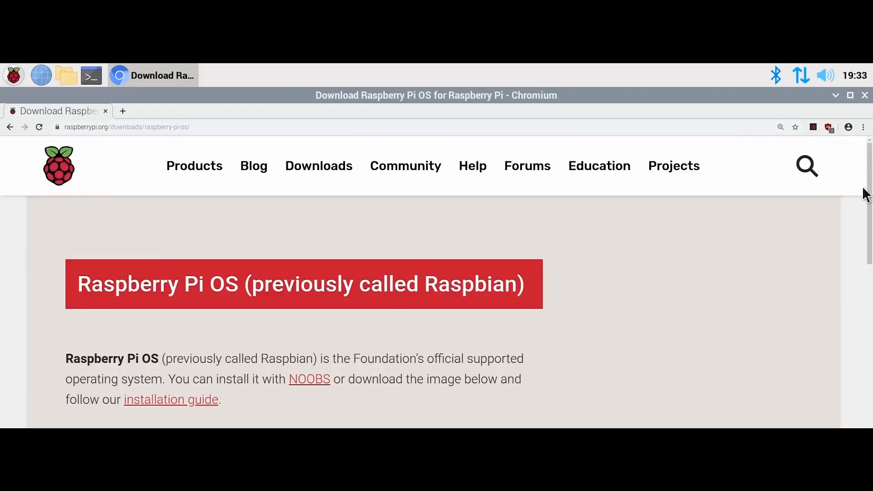
pyautogui.scroll(-3)
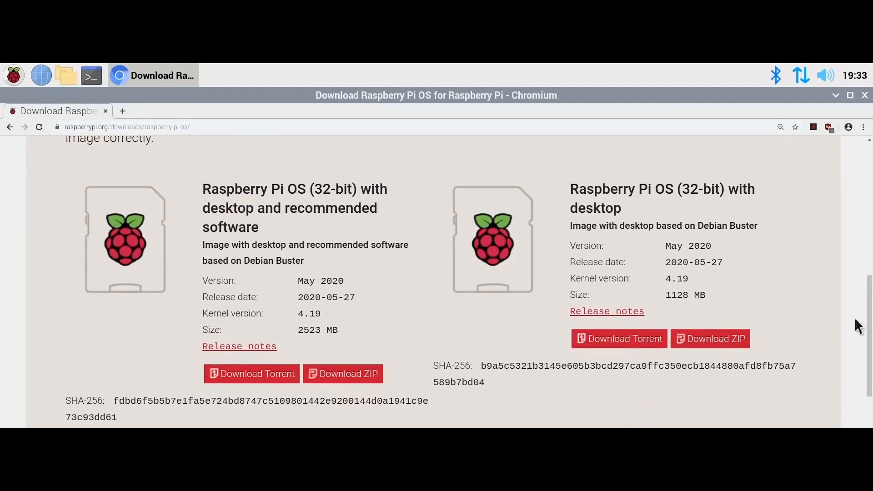